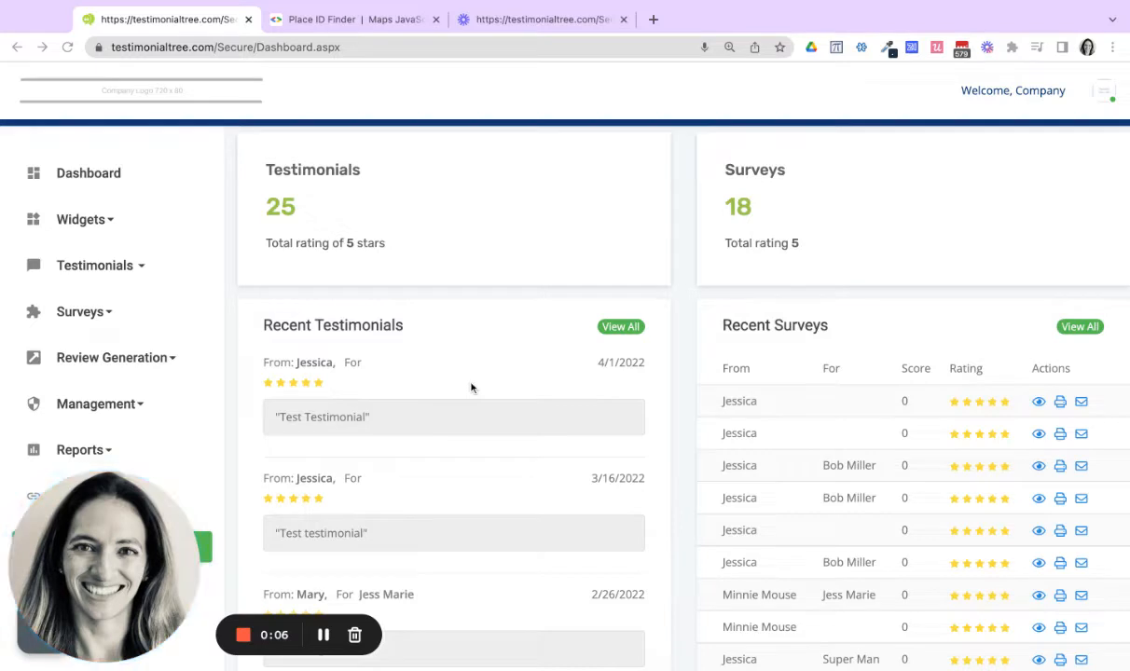
mouse_move(168, 313)
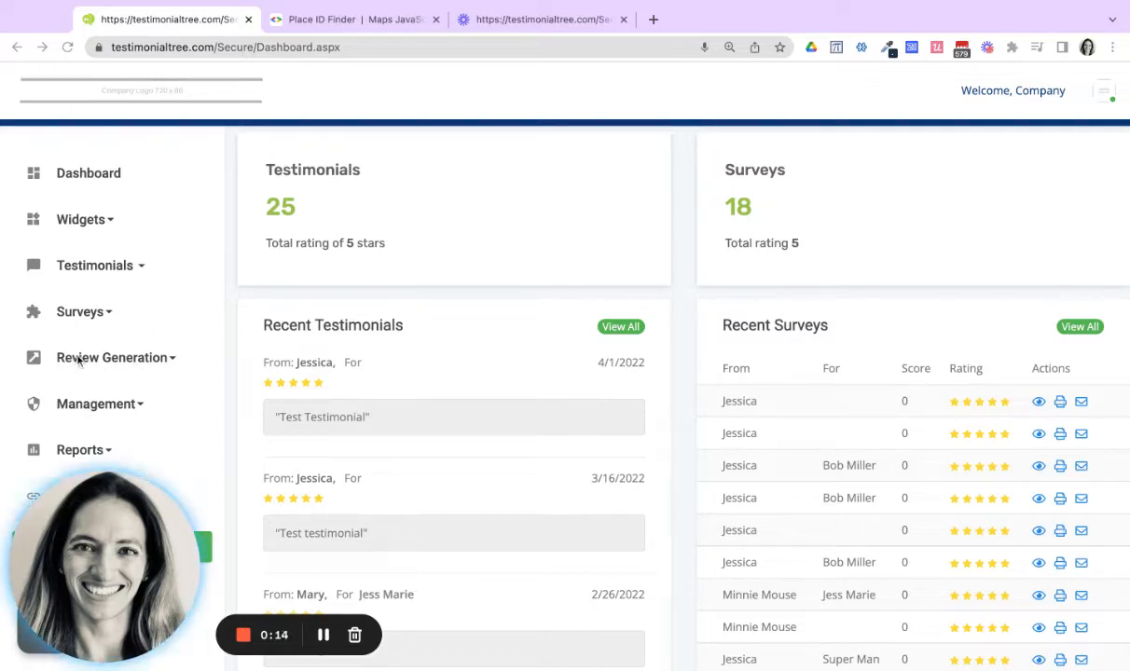
Go to Review Generation > Manage from the sidebar to reach the review sites settings.
left_click(112, 358)
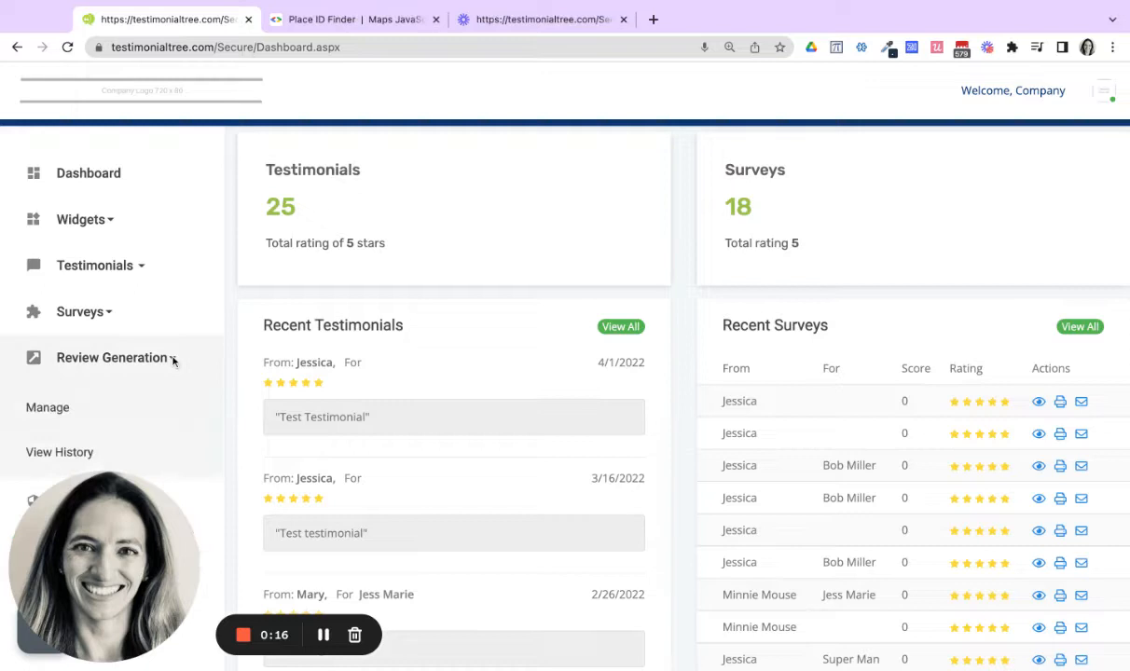
mouse_move(49, 407)
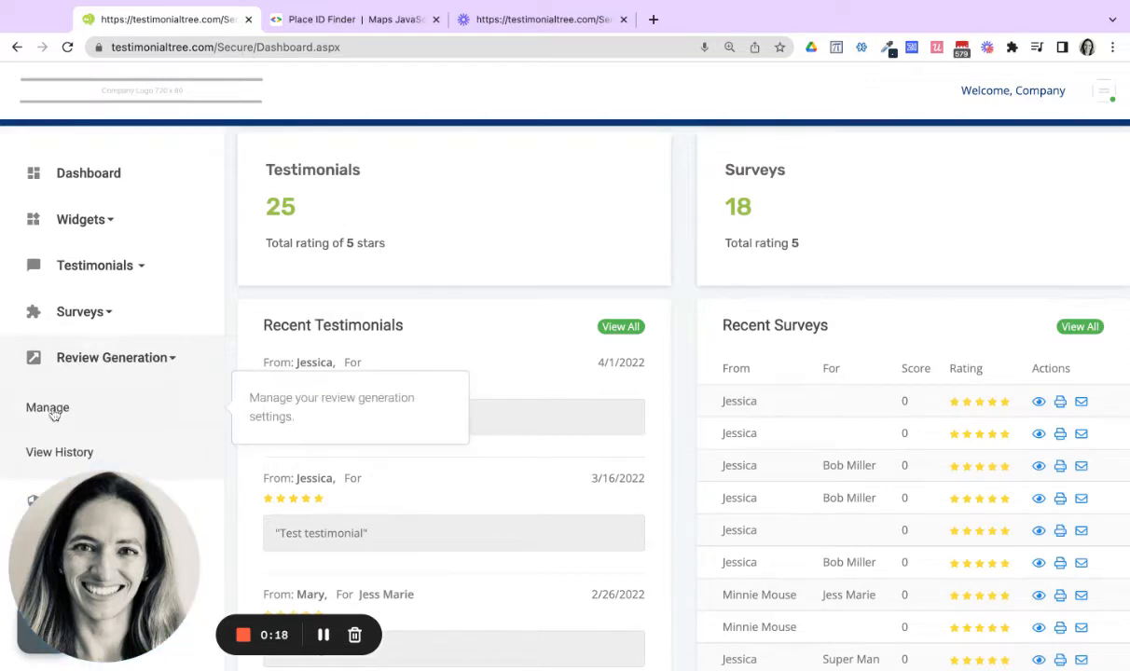
left_click(49, 407)
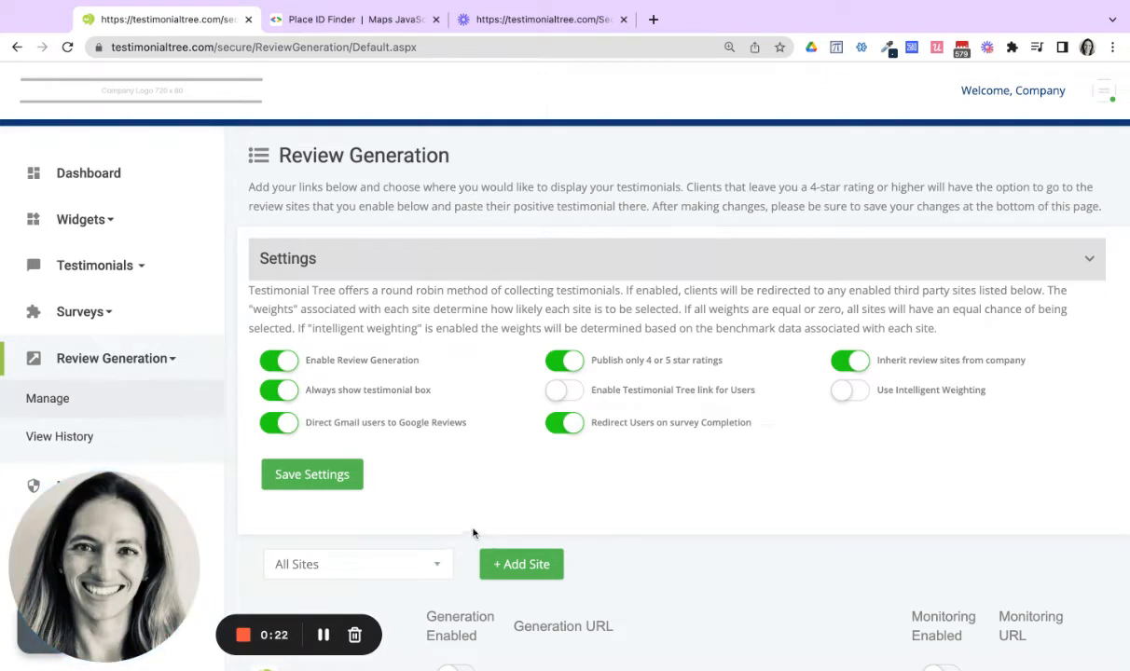
mouse_move(522, 547)
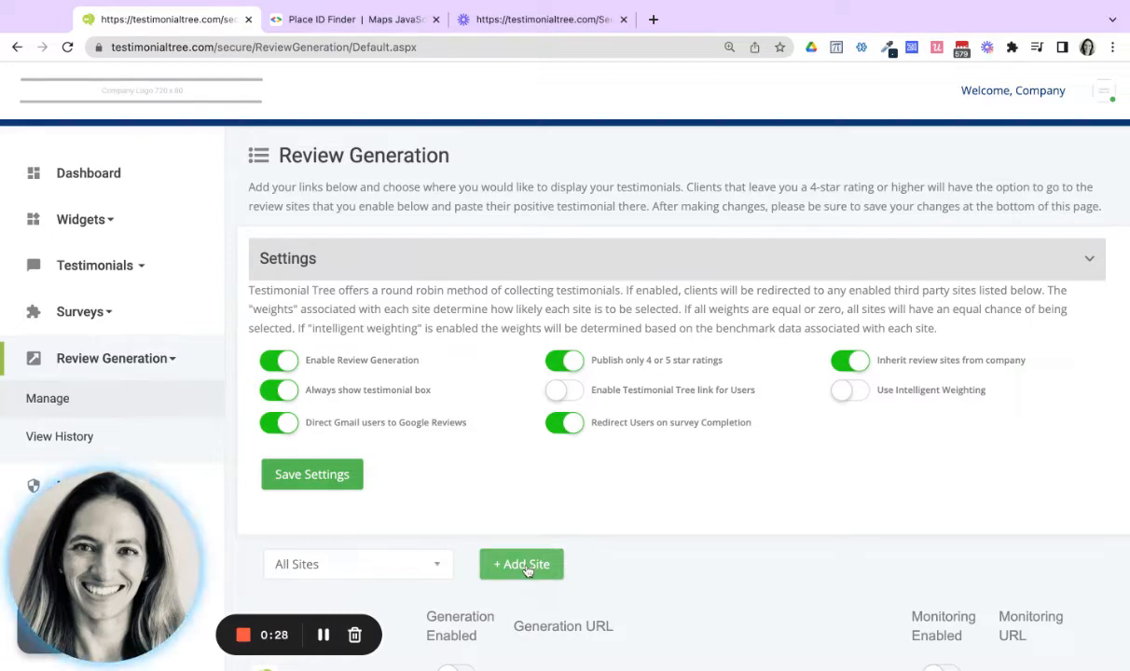
left_click(522, 564)
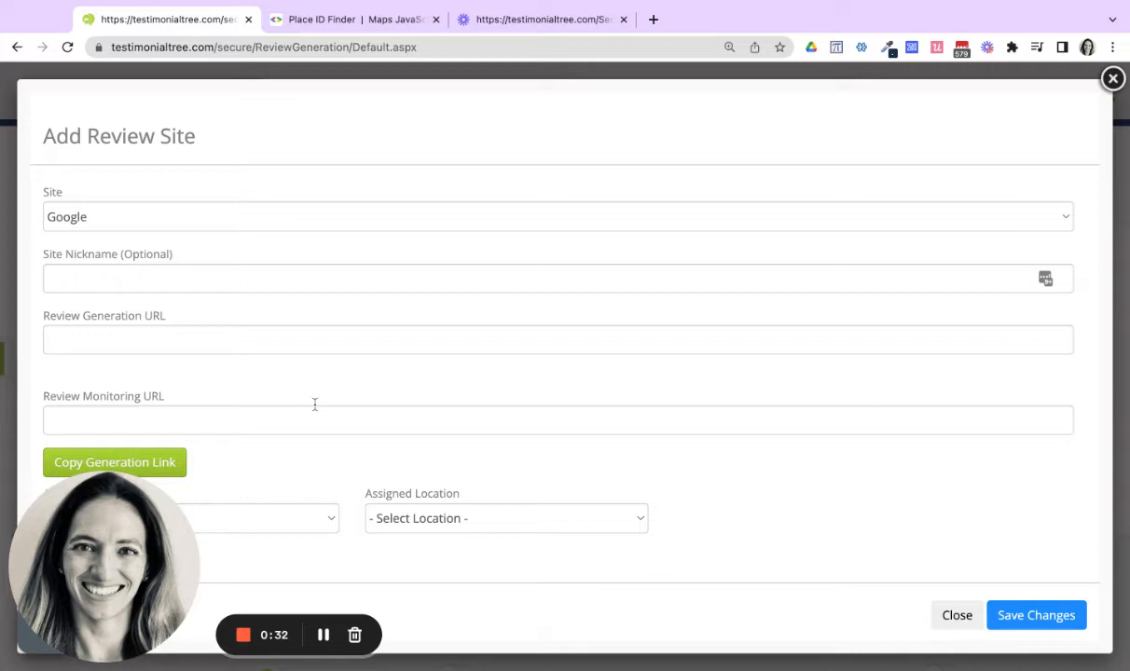
mouse_move(18, 185)
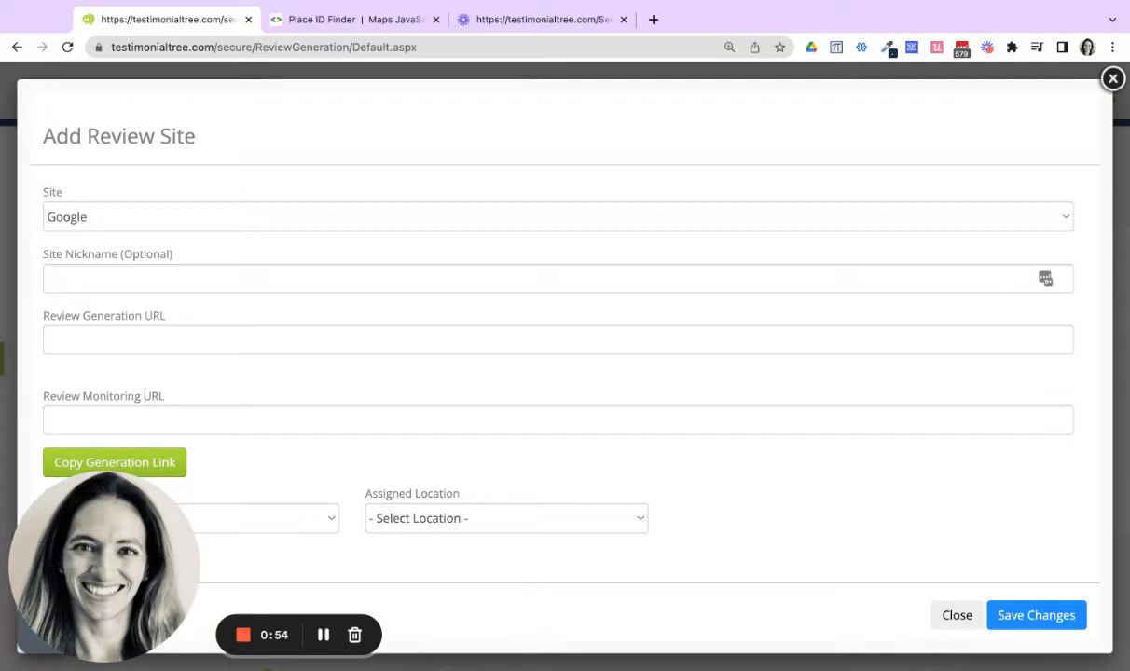
mouse_move(324, 634)
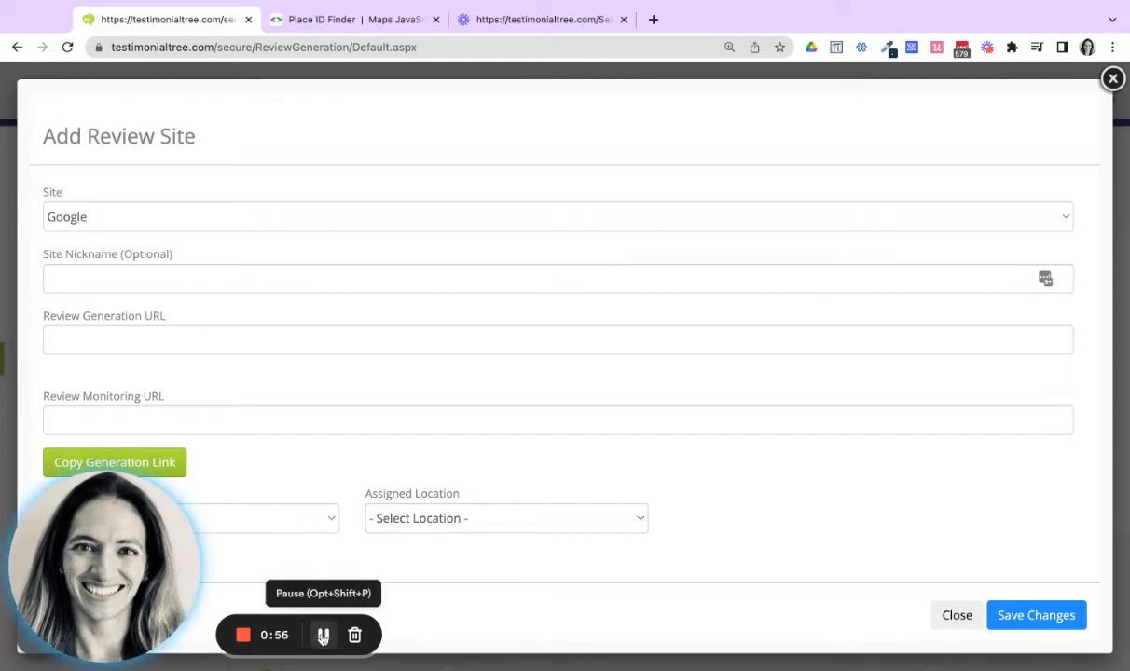
left_click(322, 634)
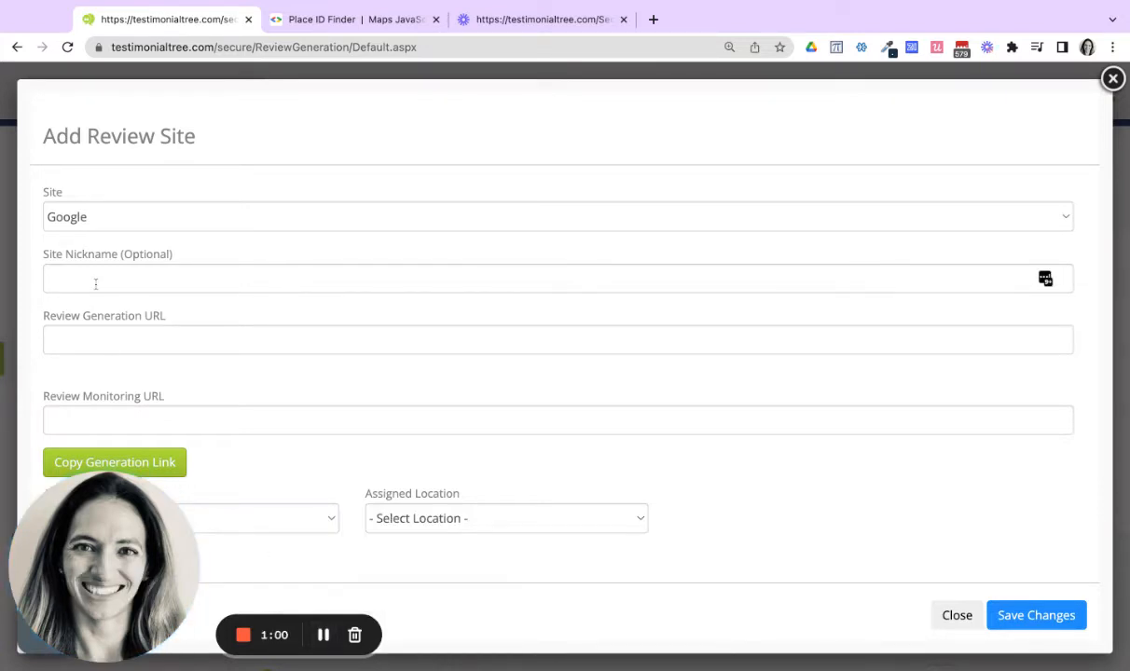
left_click(557, 340)
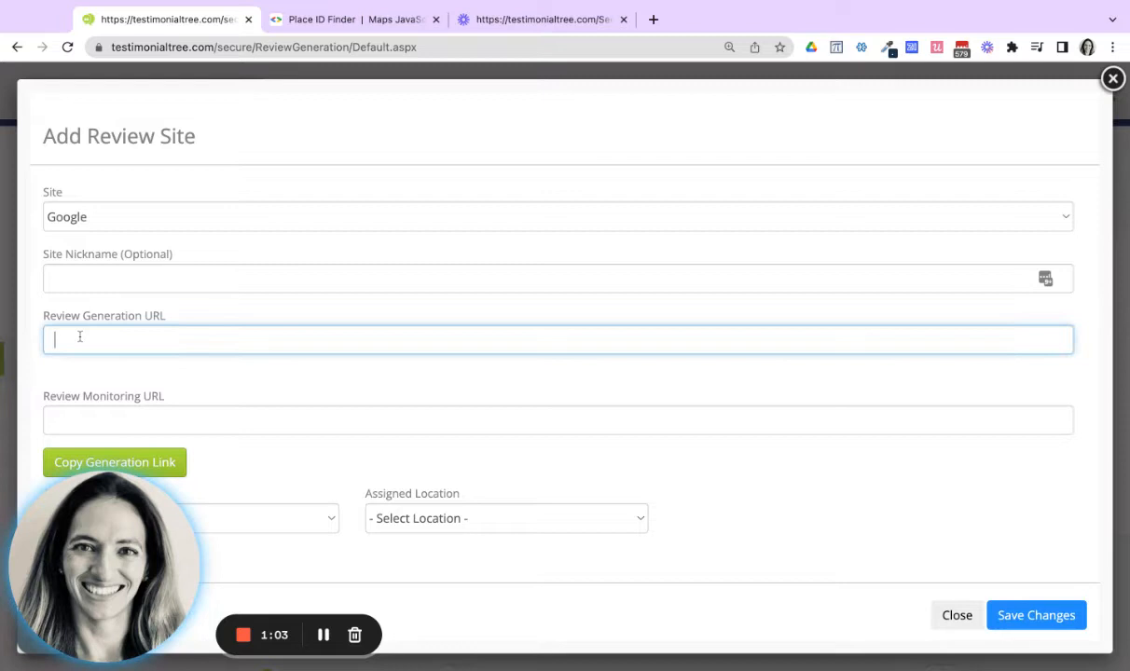
type("https://search.google.com/local/writereview?placeid=")
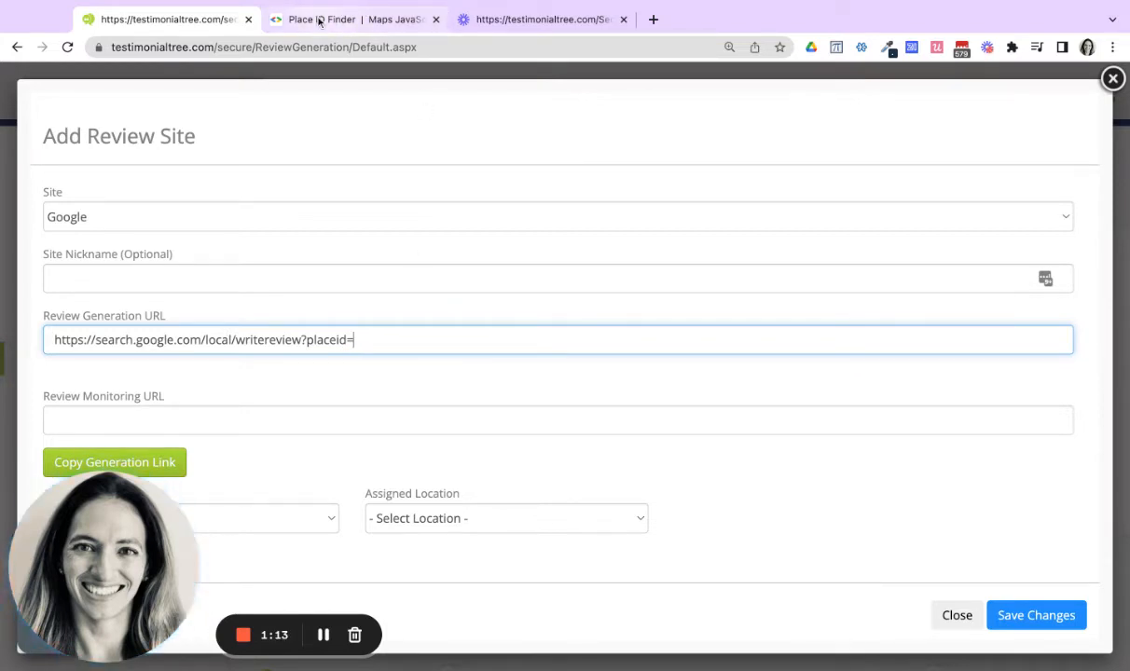
Search 'tesi' in Place ID Finder and select the Testimonial Tree, Estero result to show its Place ID.
left_click(354, 19)
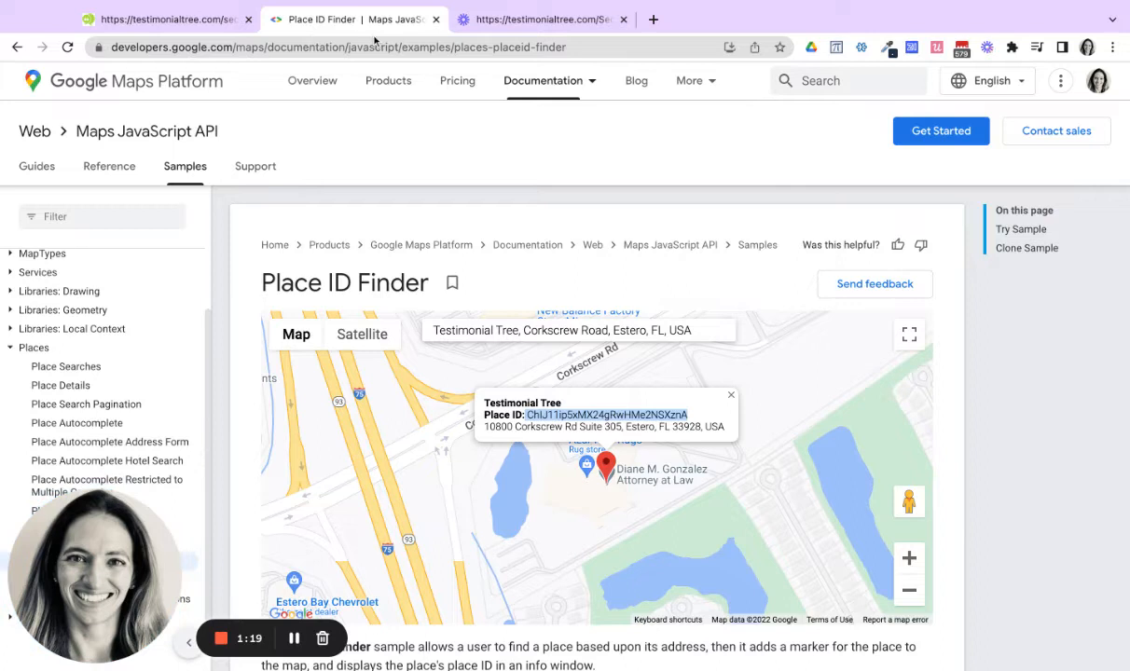
mouse_move(500, 220)
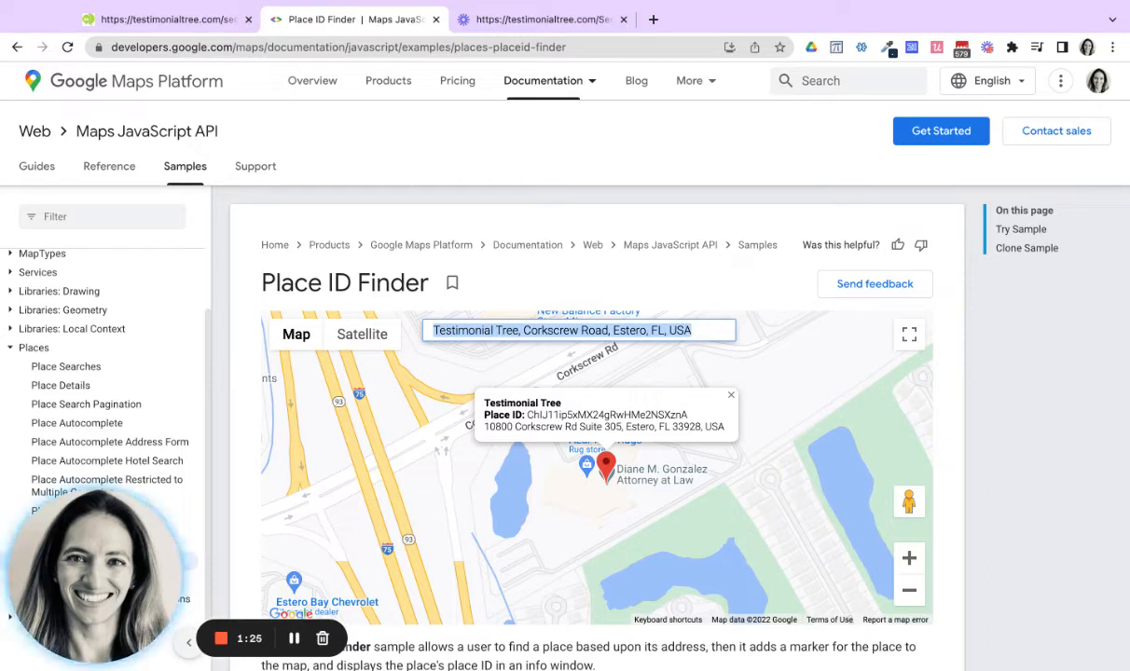
type("t")
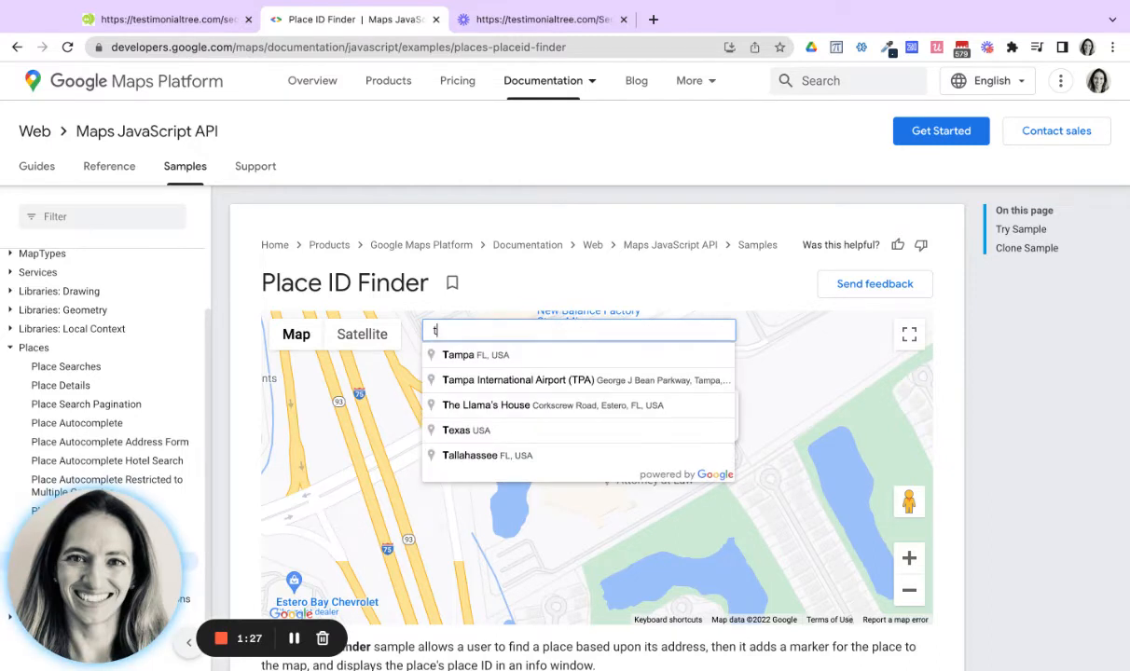
type("esi")
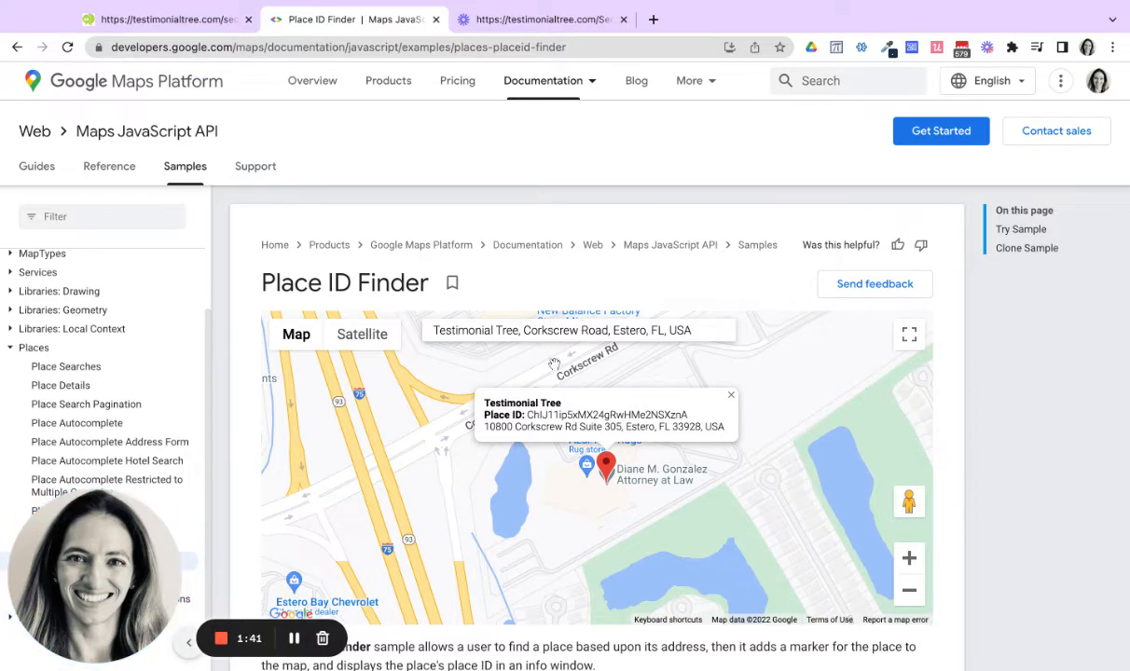
mouse_move(507, 444)
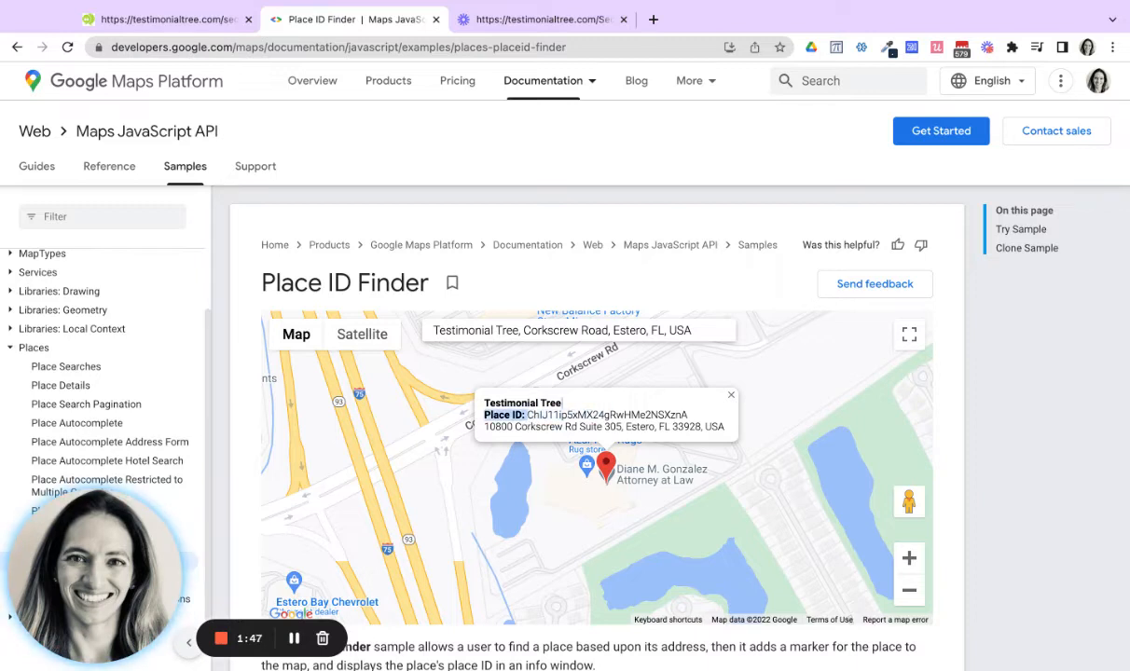
Append place ID ChIJ11ip5xMX24gRwHMe2NSXznA to the generation URL and enter the same full link as monitoring URL.
double_click(606, 414)
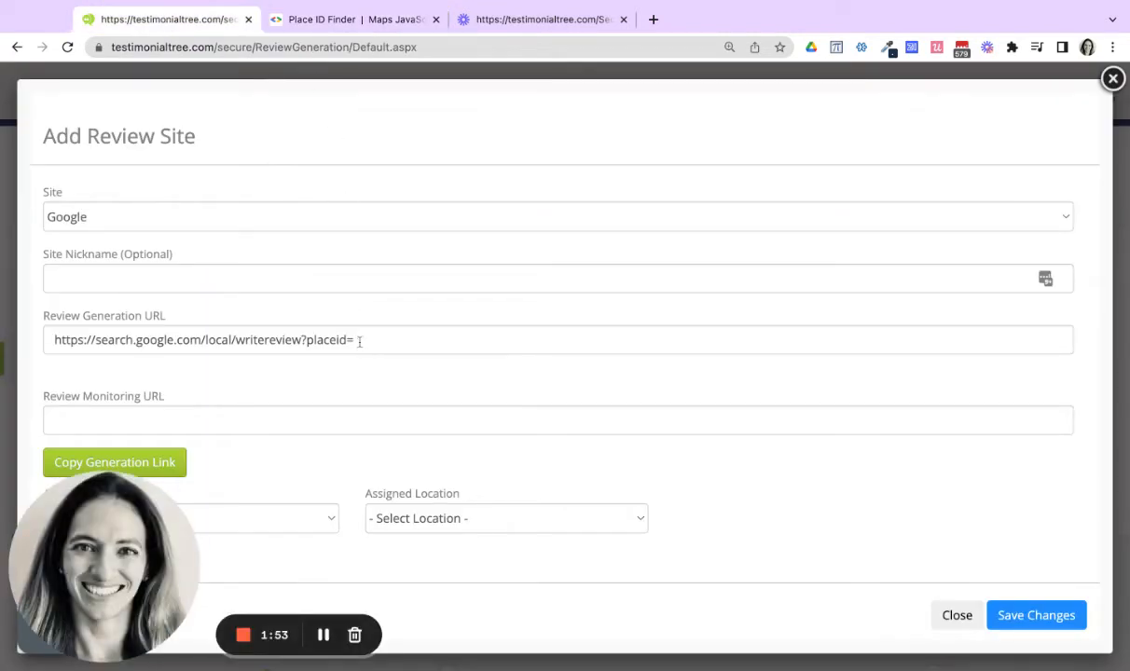
type("ChIJ11ip5xMX24gRwHMe2NSXznA")
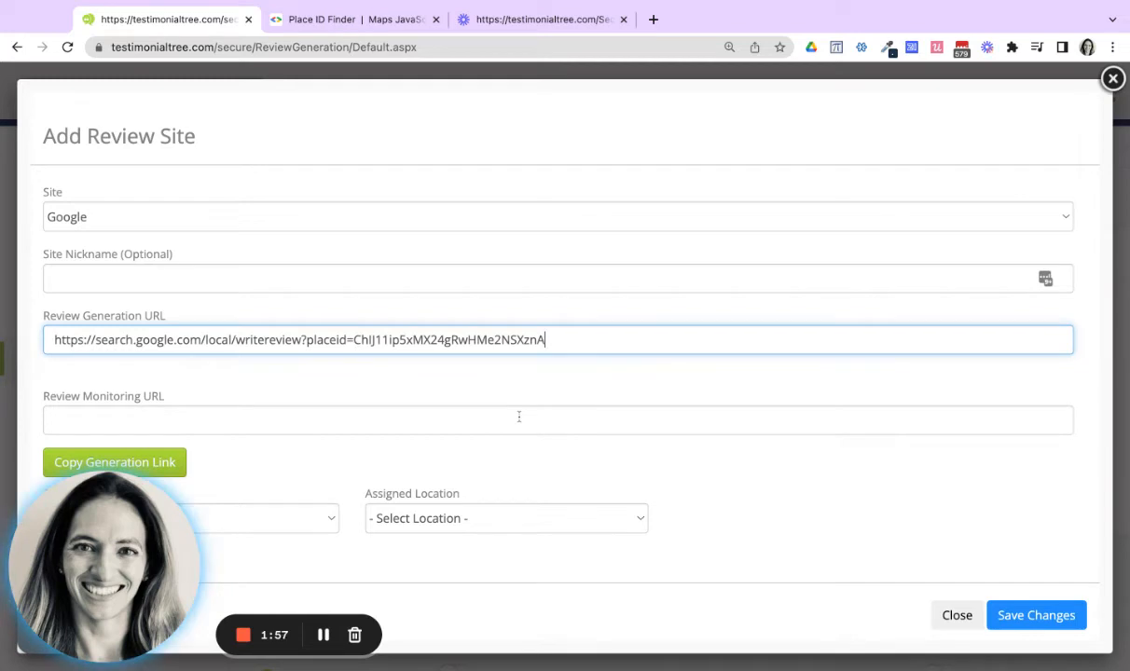
mouse_move(518, 417)
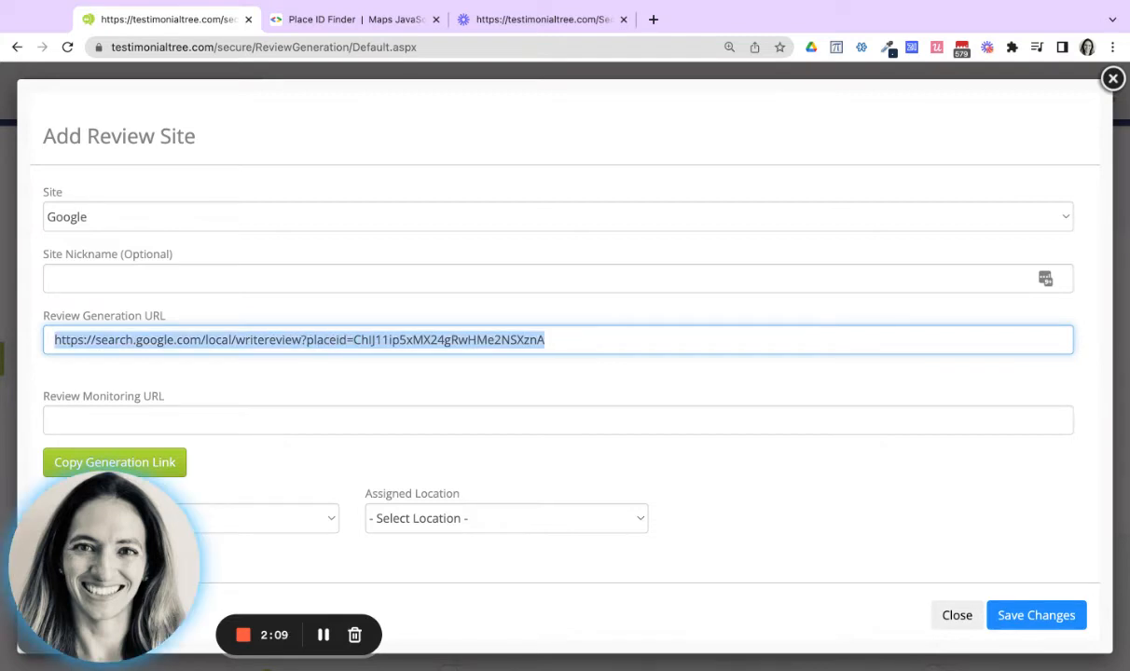
left_click(557, 420)
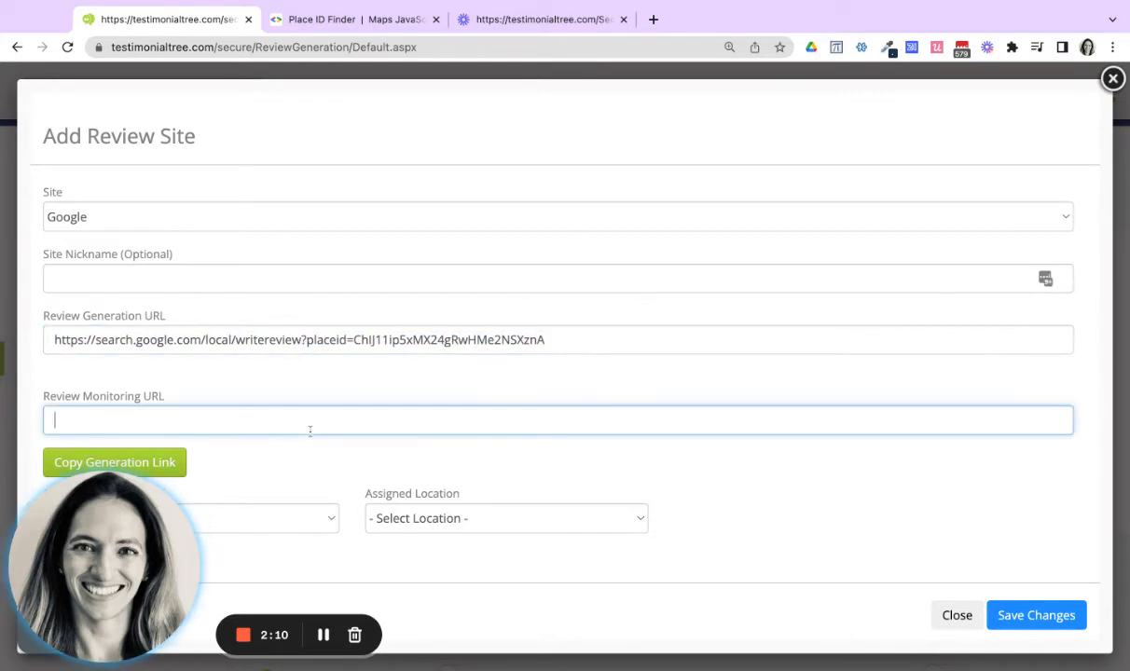
type("https://search.google.com/local/writereview?placeid=ChIJ11ip5xMX24gRwHMe2NSXznA")
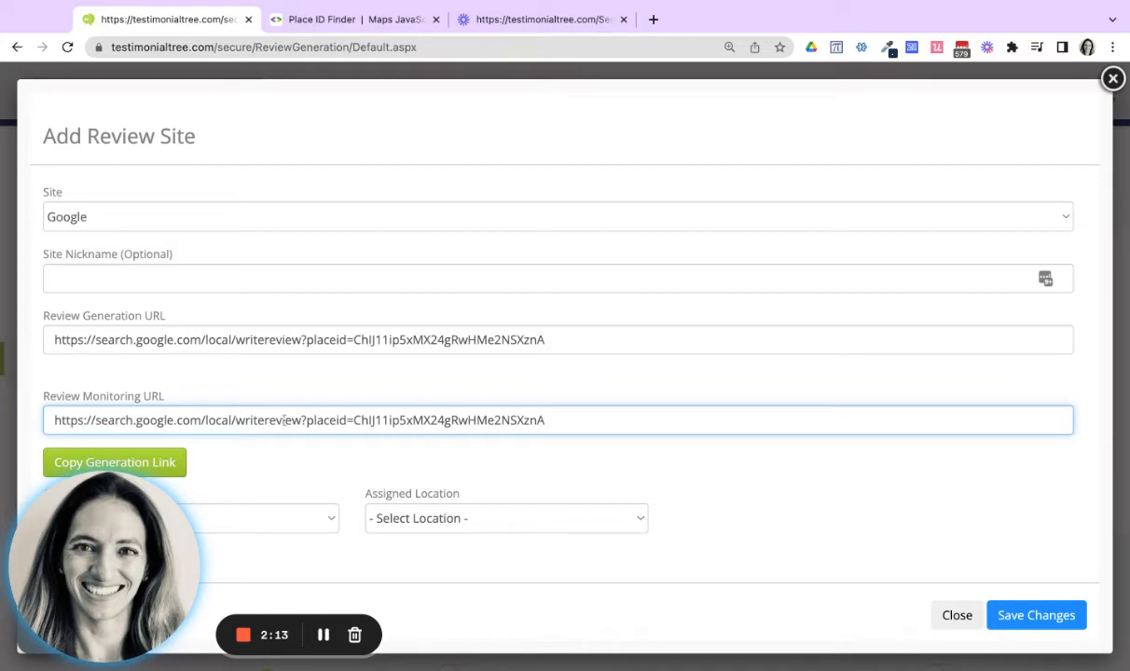
mouse_move(149, 392)
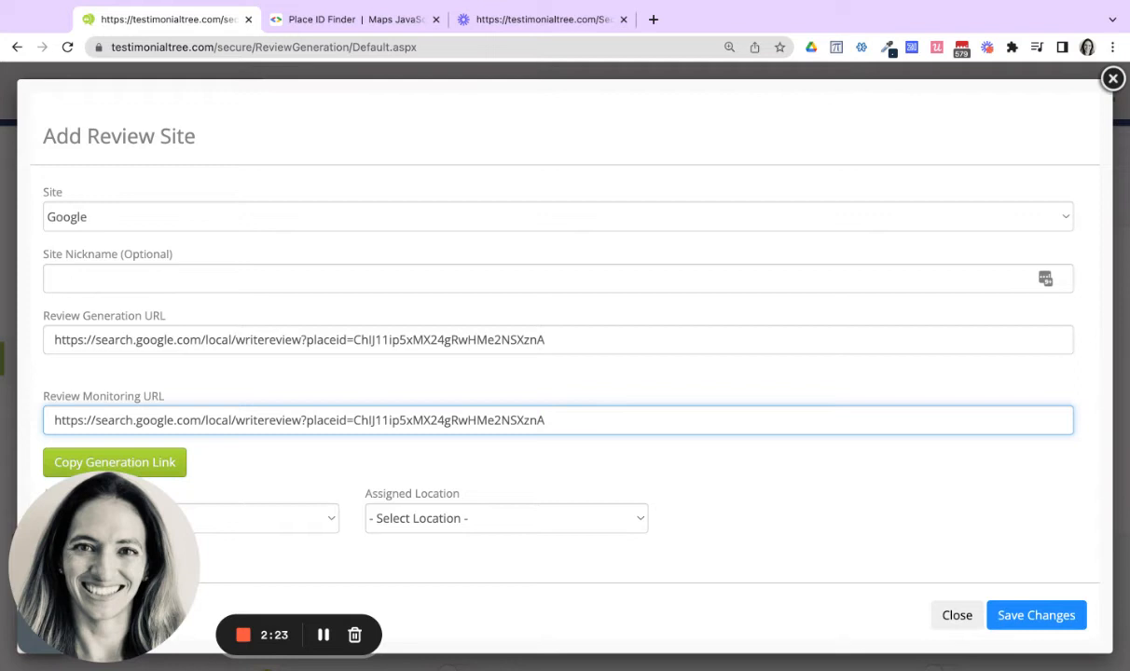
mouse_move(172, 390)
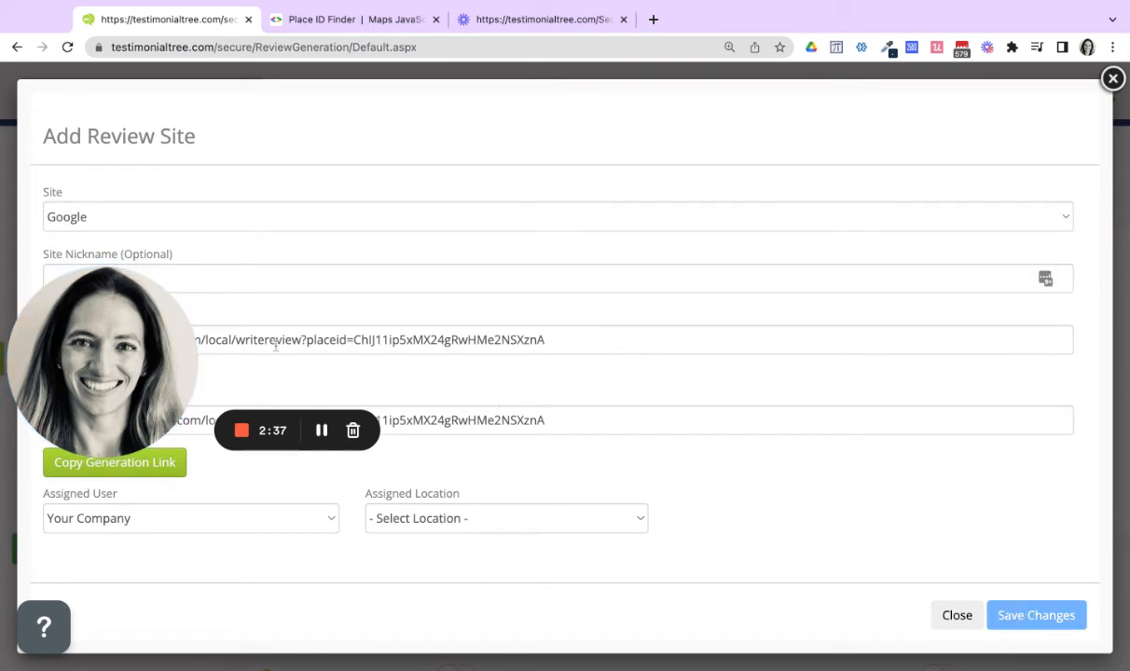
Save changes and confirm the Google row appears in the sites list with both URLs enabled.
left_click(954, 615)
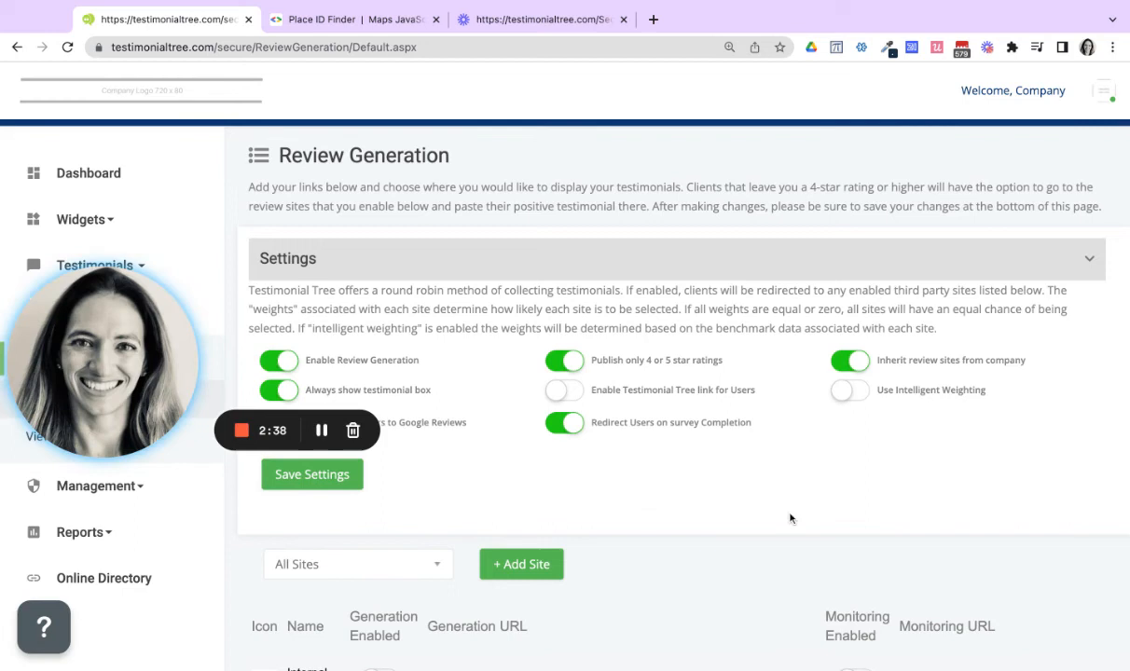
scroll("down", 3)
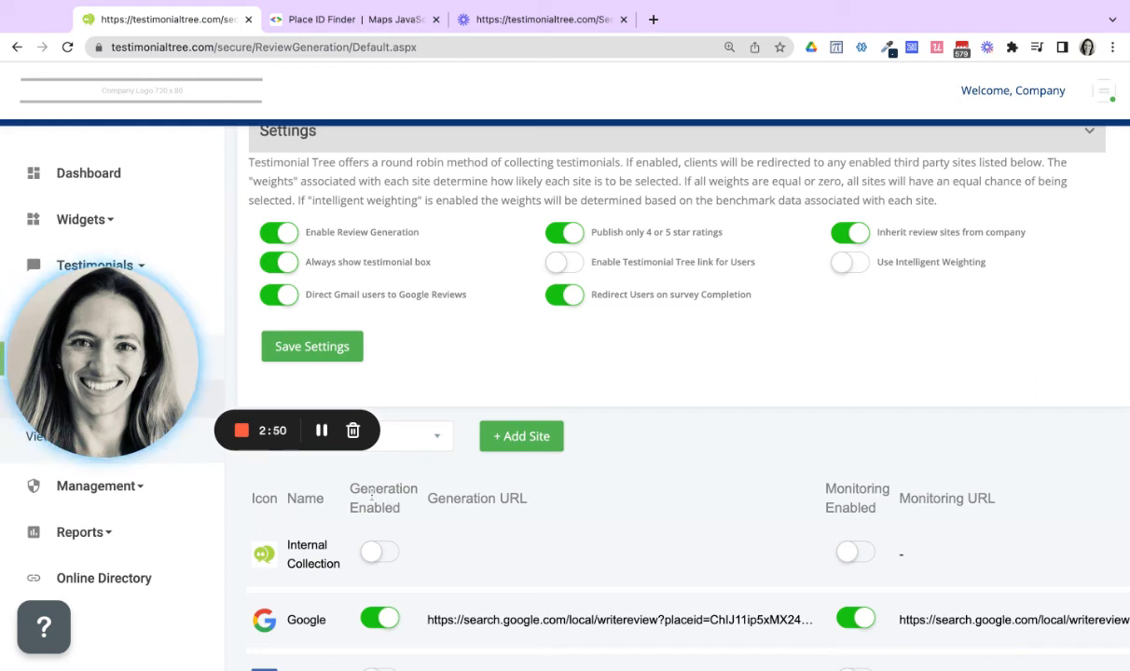
scroll("up", 3)
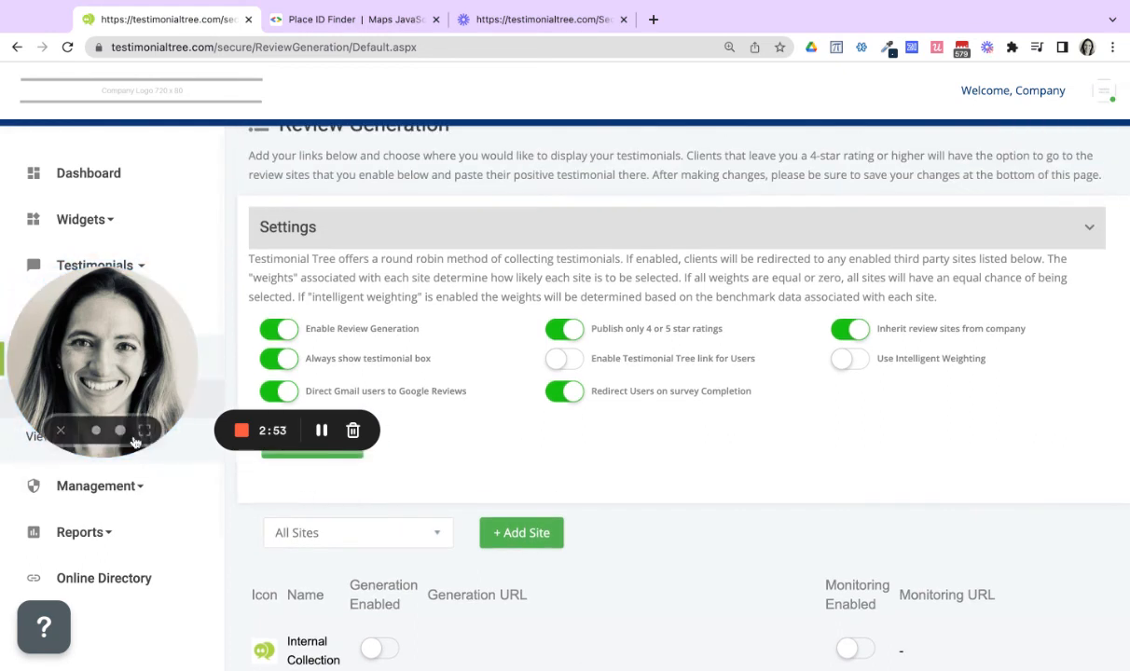